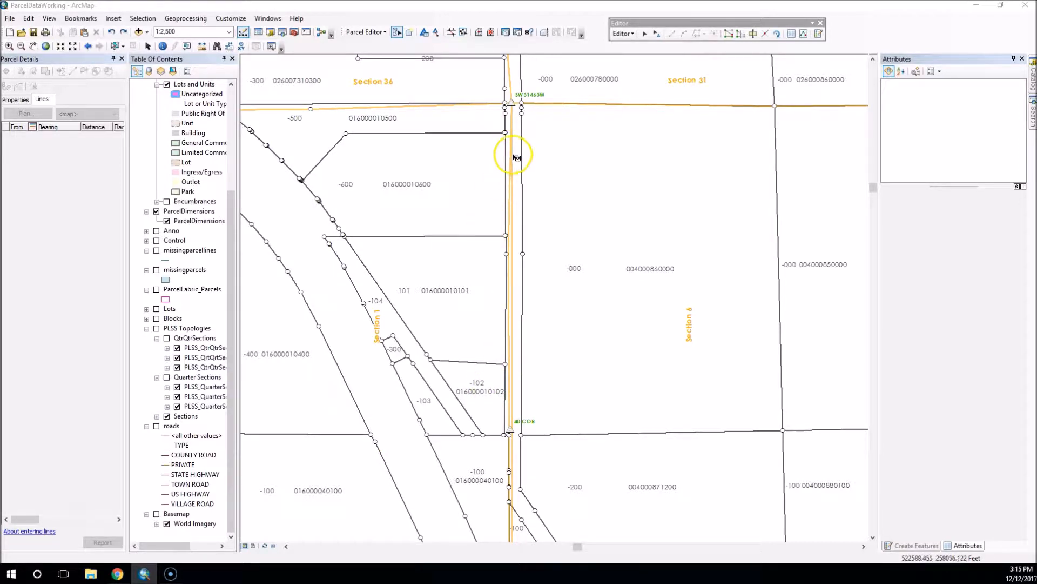
{"action": "mouse_move", "coordinate": [521, 299]}
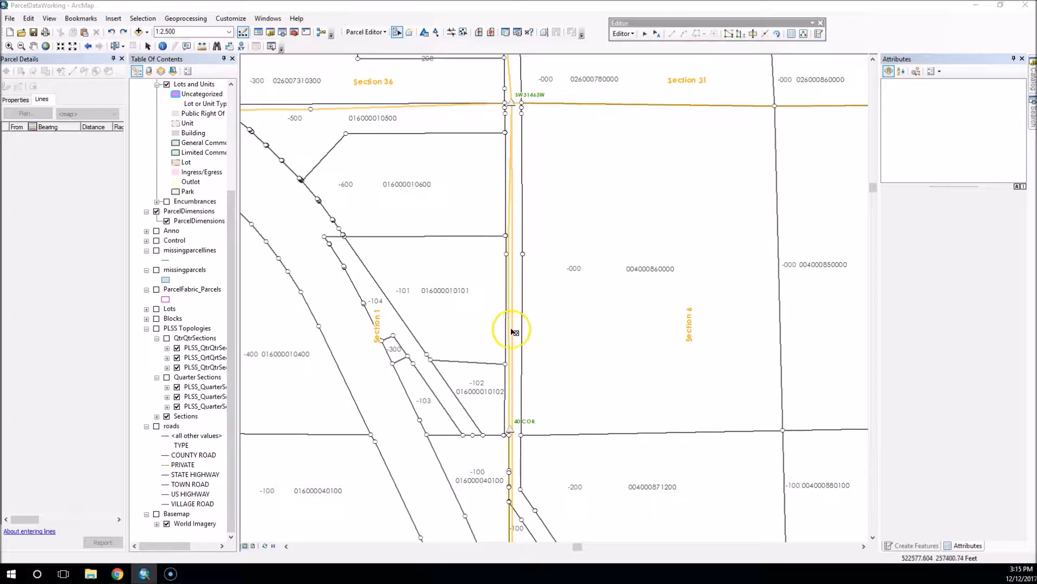
{"action": "mouse_move", "coordinate": [512, 238]}
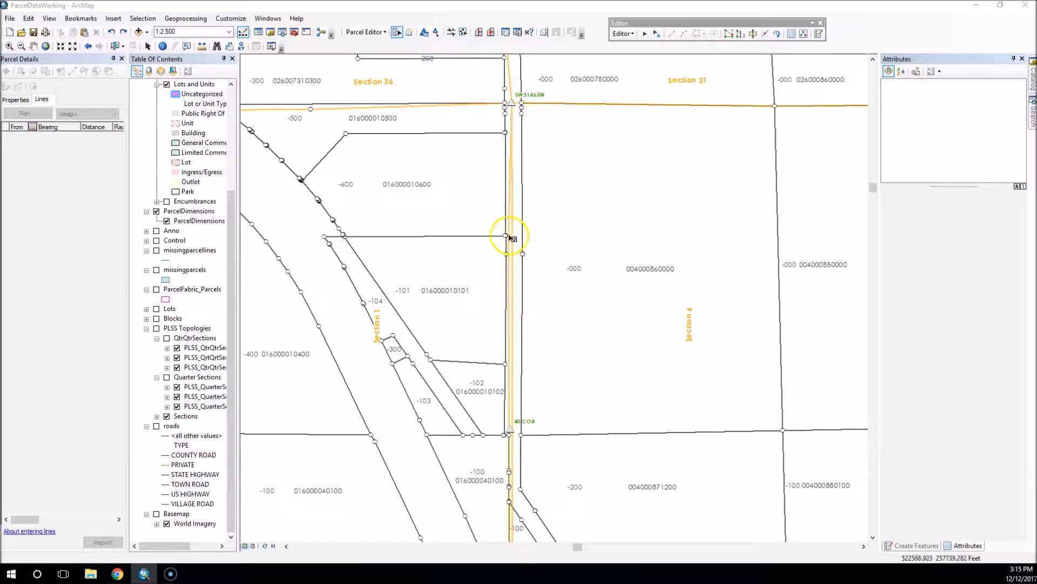
{"action": "mouse_move", "coordinate": [513, 299]}
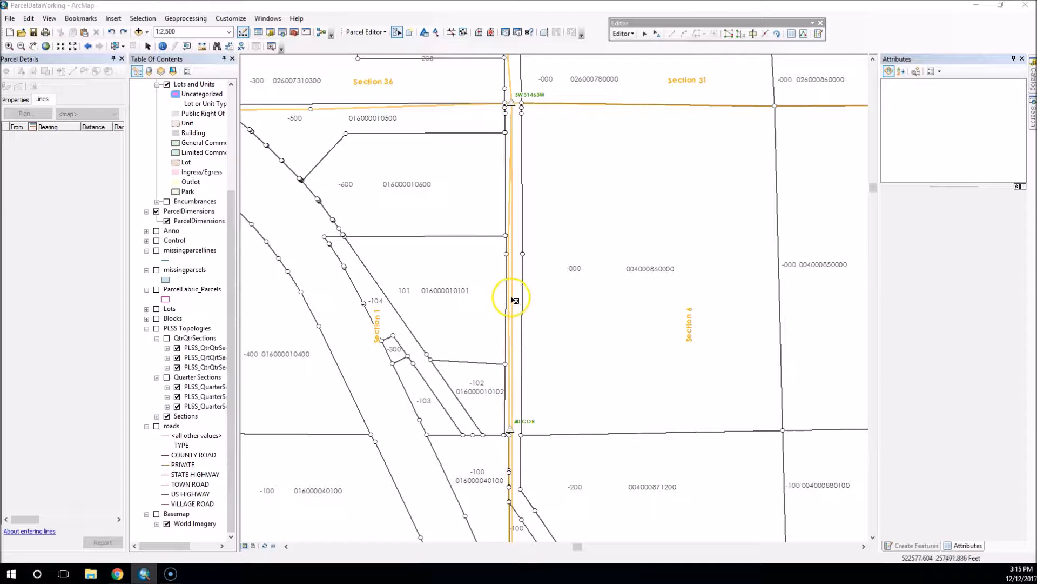
{"action": "mouse_move", "coordinate": [514, 165]}
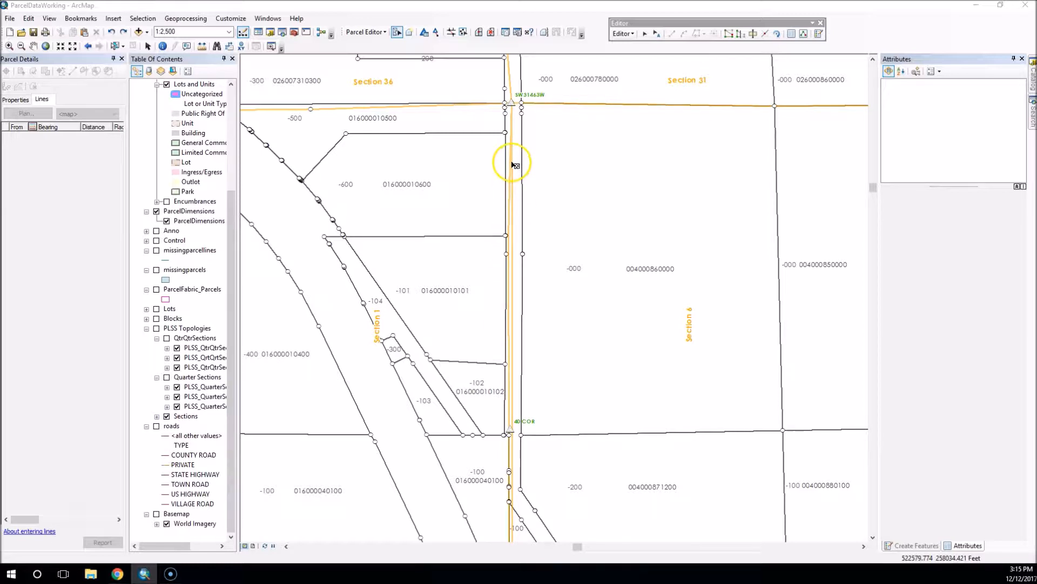
{"action": "mouse_move", "coordinate": [511, 175]}
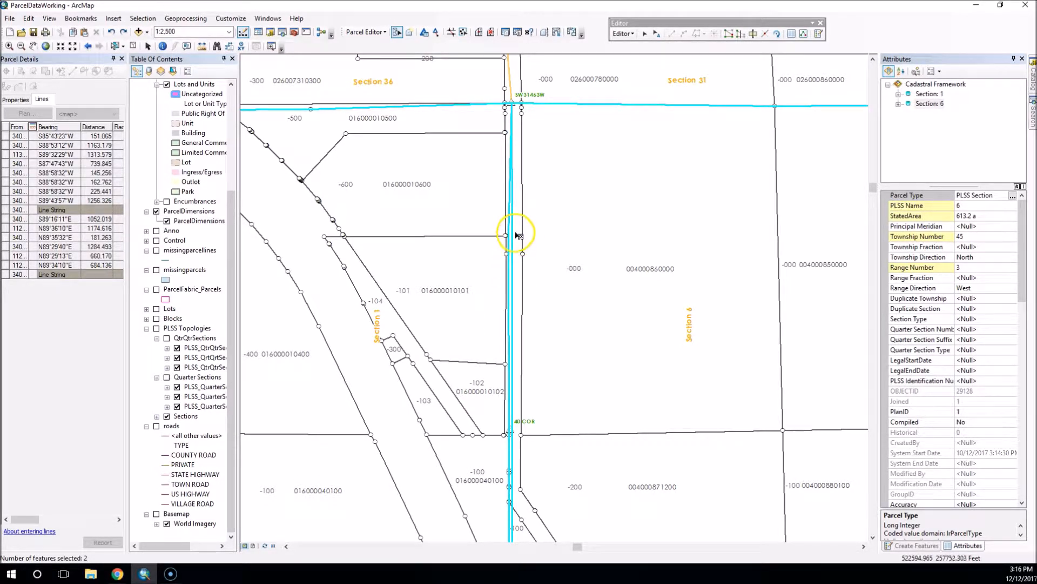
Merge the collinear boundary courses of Sections 1 and 6 using the default tolerances
{"action": "right_click", "coordinate": [518, 233]}
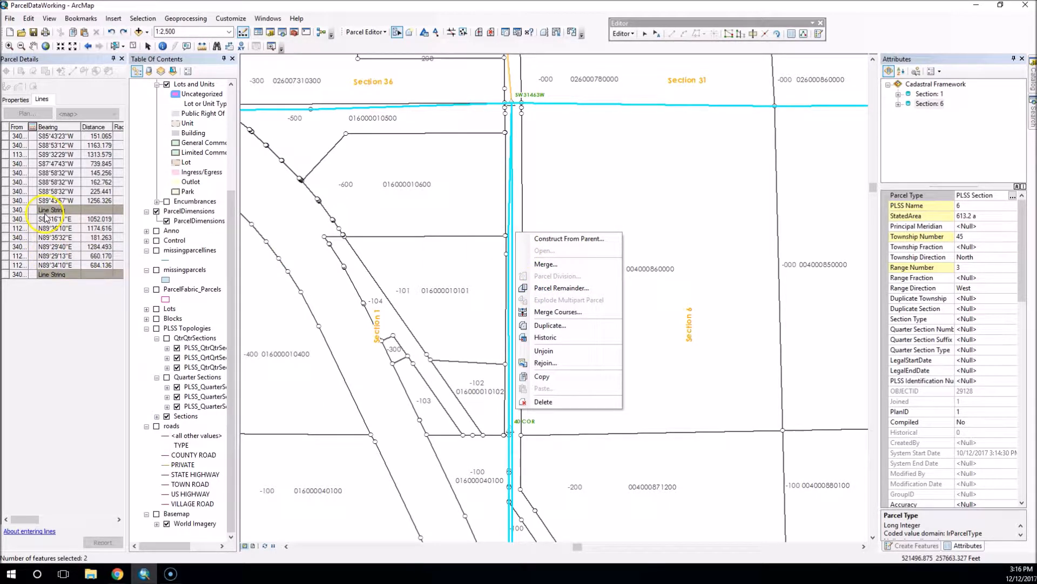
{"action": "mouse_move", "coordinate": [558, 311]}
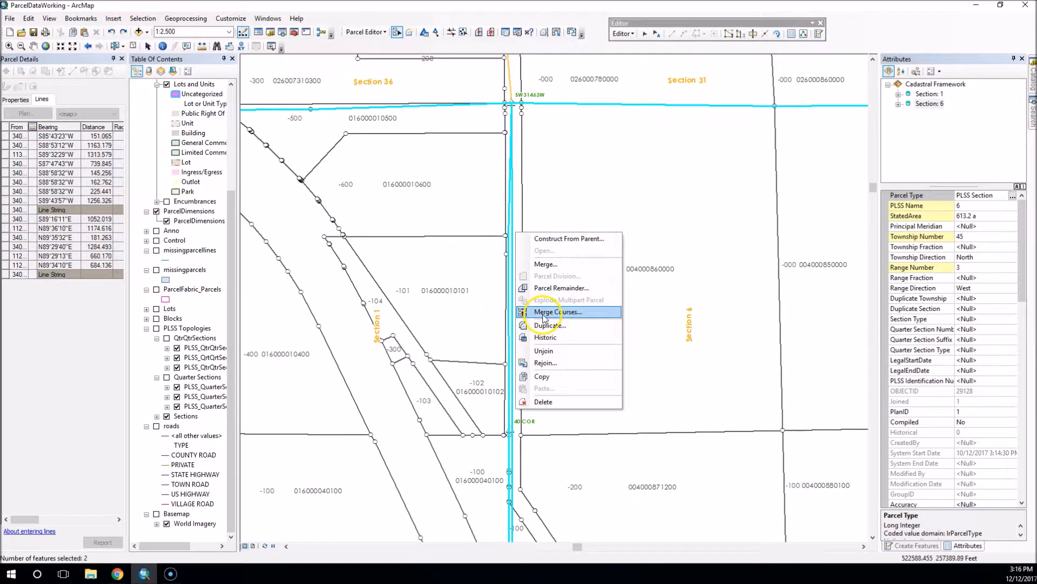
{"action": "left_click", "coordinate": [557, 312]}
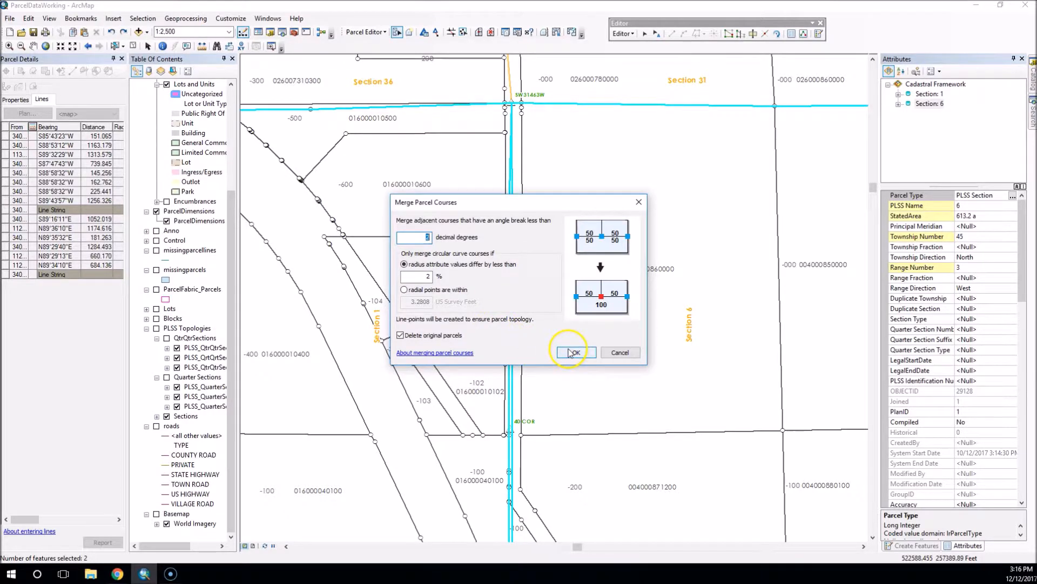
{"action": "left_click", "coordinate": [572, 352]}
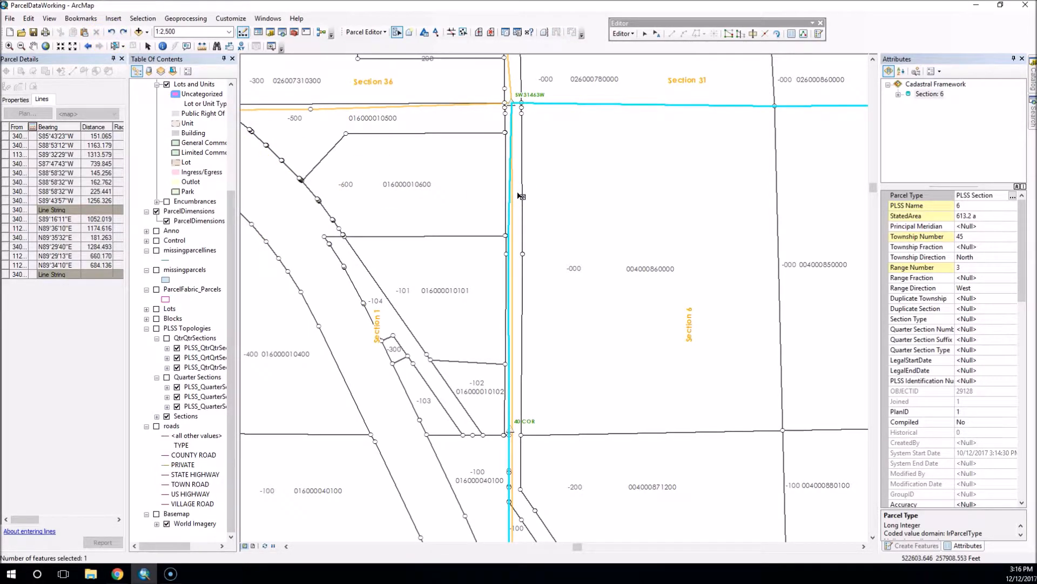
Open Section 1 in the parcel editor to review its Line String boundary courses
{"action": "right_click", "coordinate": [520, 196]}
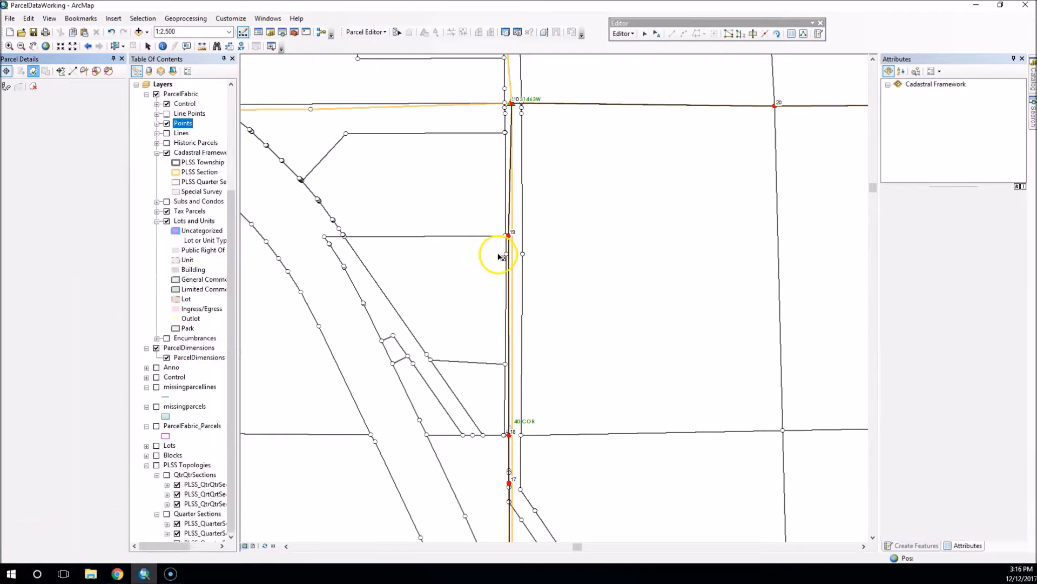
{"action": "left_click", "coordinate": [510, 241]}
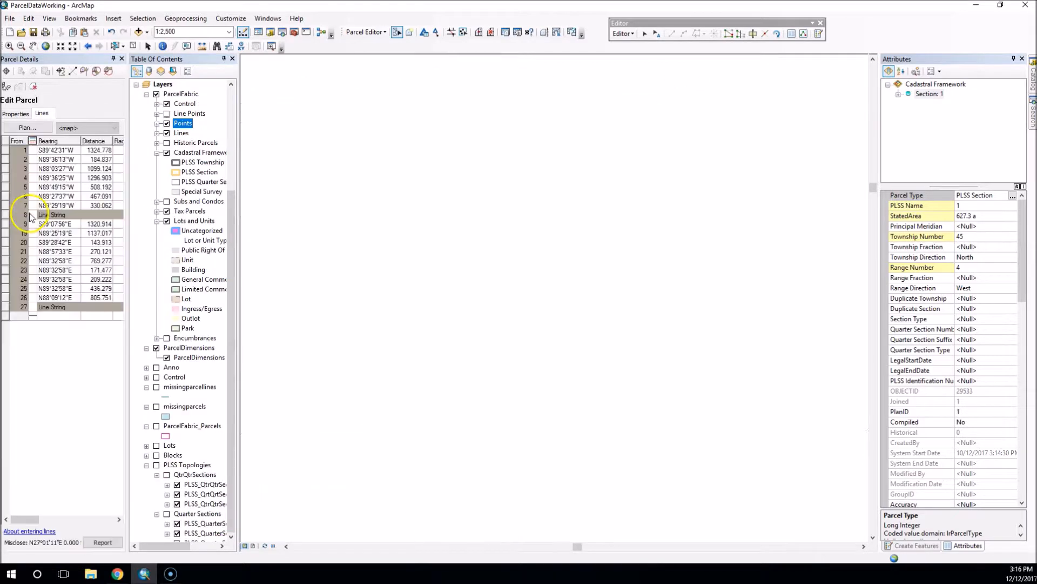
{"action": "right_click", "coordinate": [57, 214]}
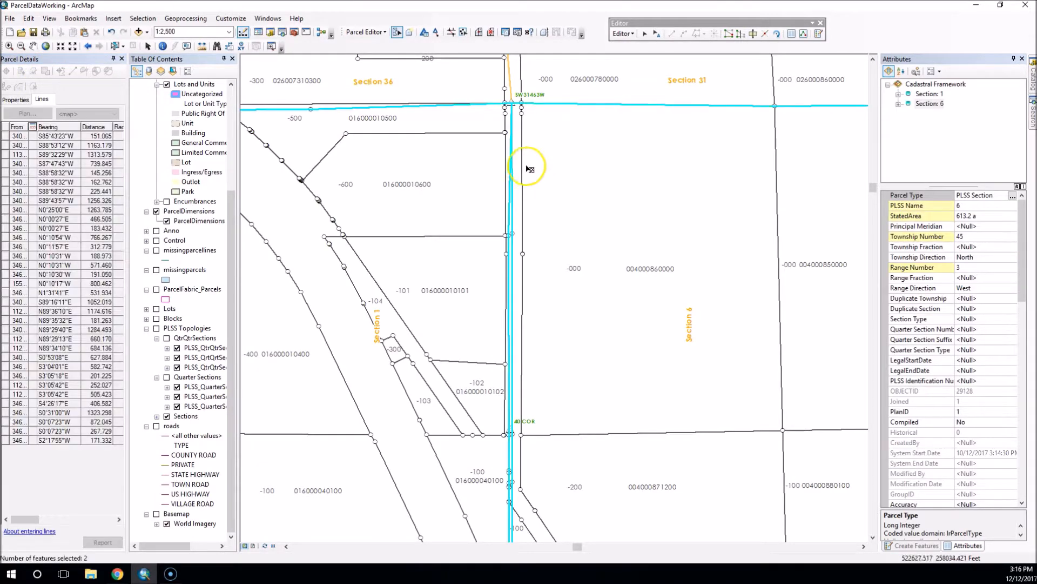
Run Merge Courses again on Sections 1 and 6 with default tolerance
{"action": "right_click", "coordinate": [516, 156]}
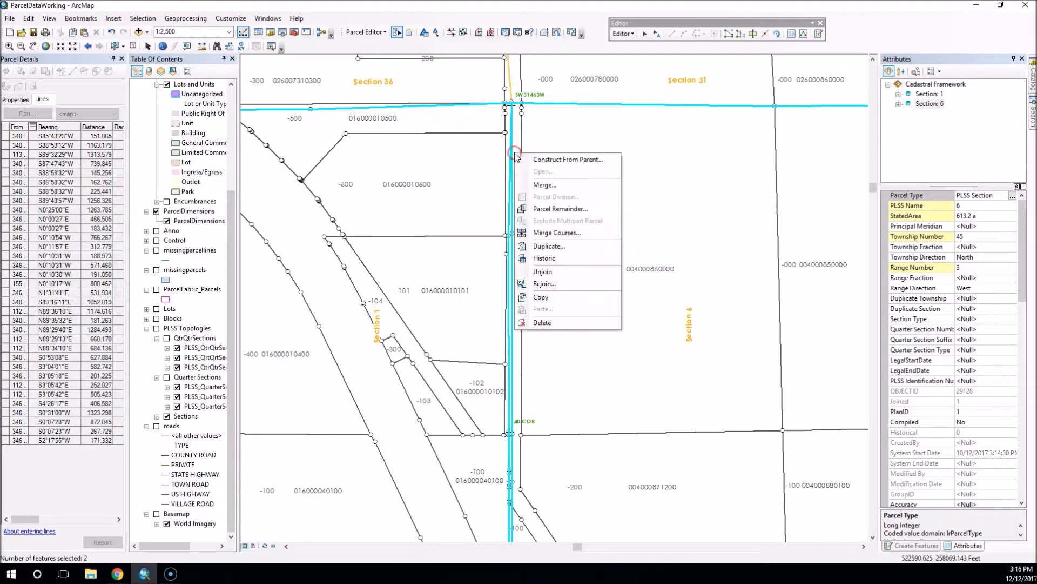
{"action": "mouse_move", "coordinate": [557, 232]}
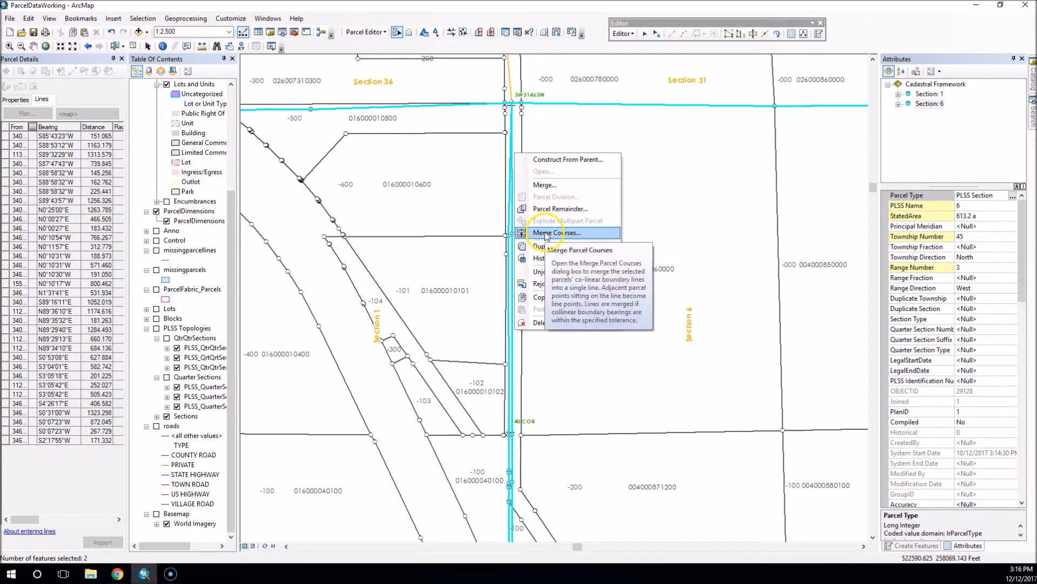
{"action": "left_click", "coordinate": [555, 232]}
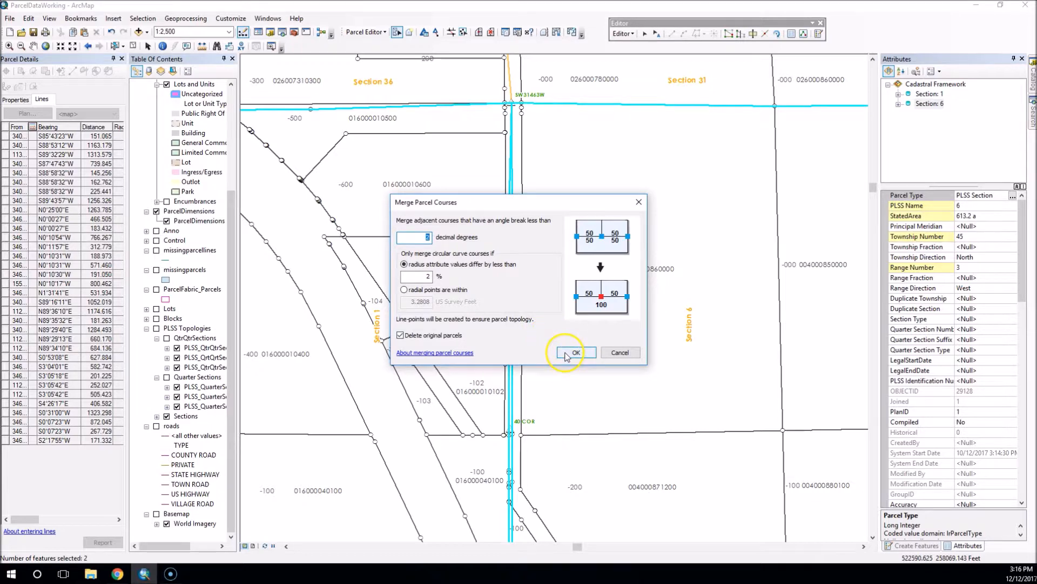
{"action": "left_click", "coordinate": [572, 352]}
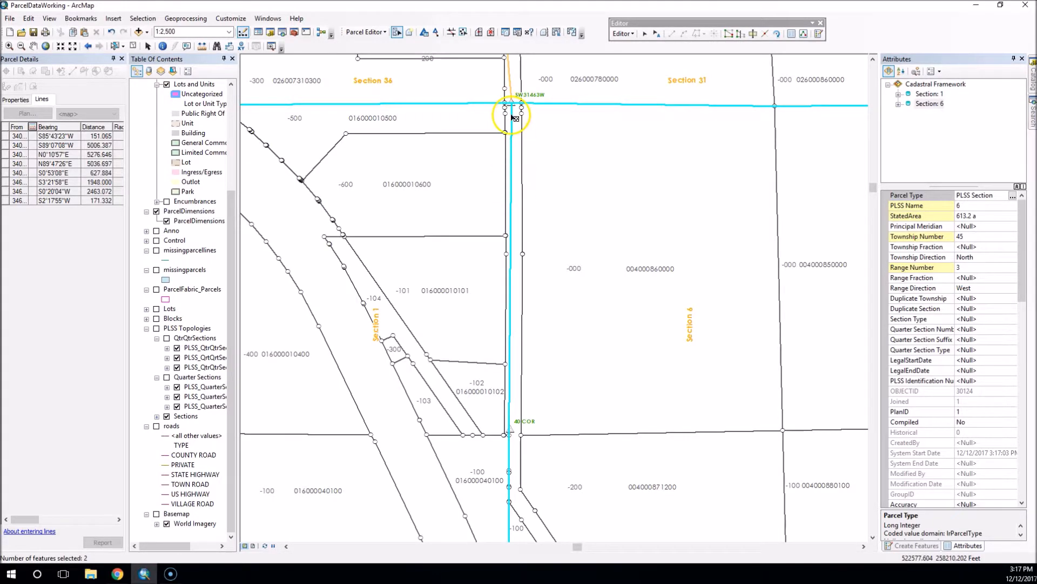
{"action": "mouse_move", "coordinate": [513, 171]}
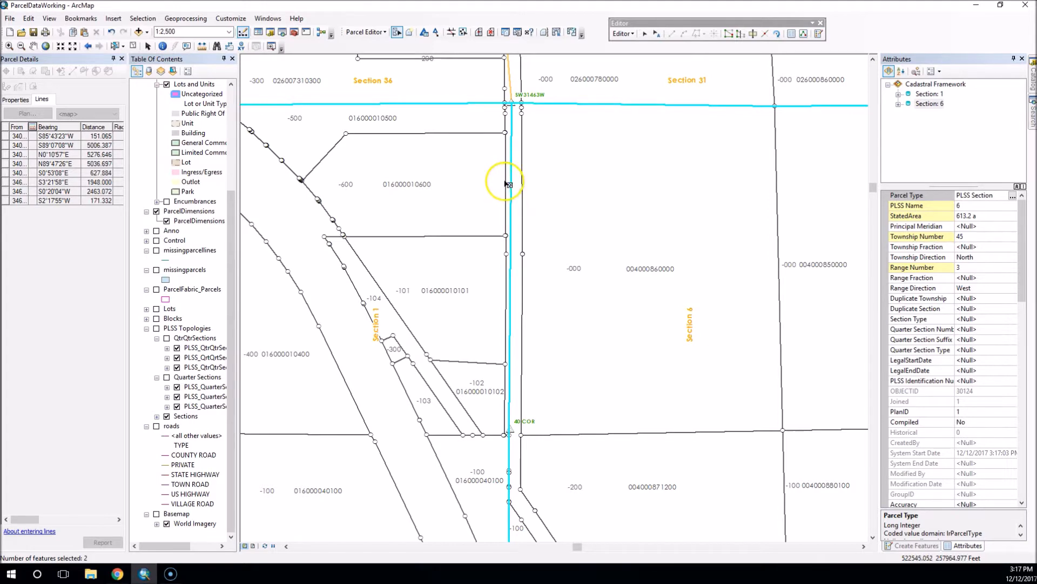
{"action": "mouse_move", "coordinate": [515, 194]}
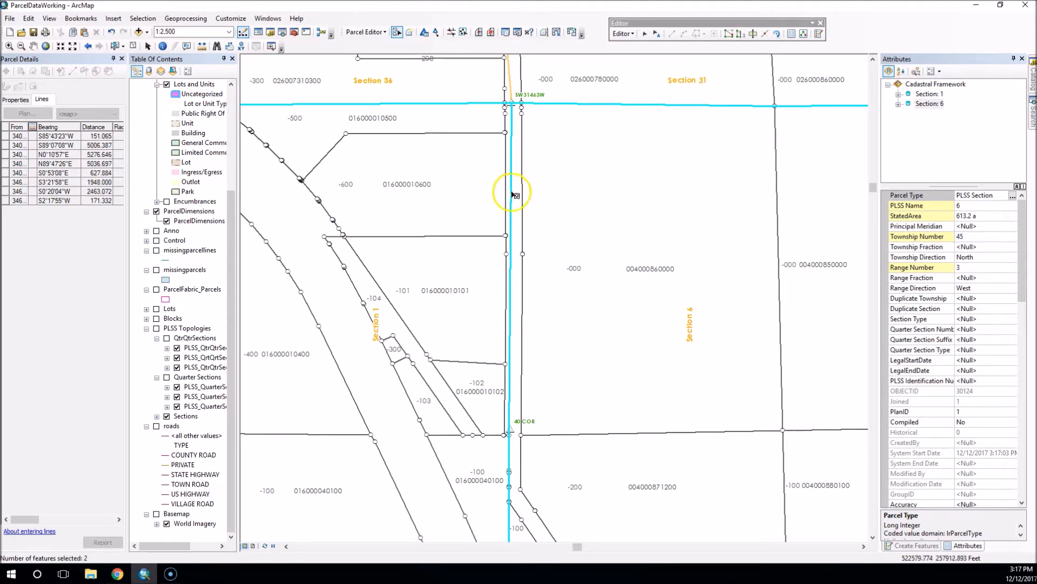
{"action": "mouse_move", "coordinate": [94, 427]}
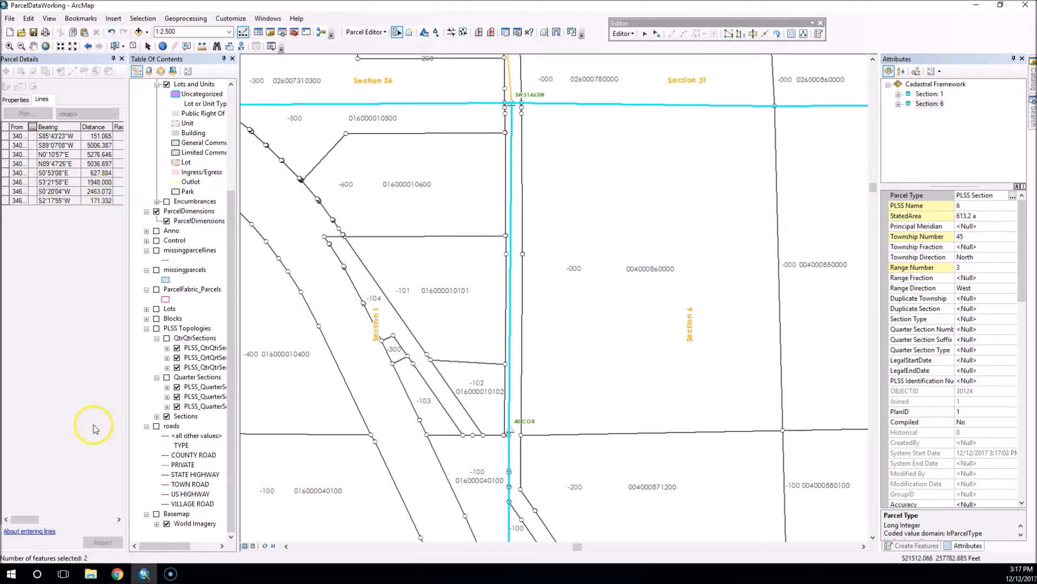